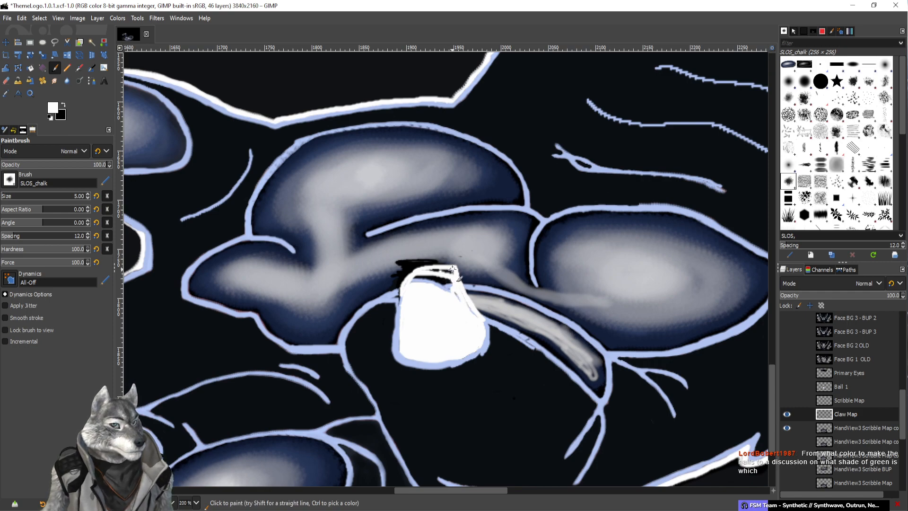
Touch up the white claw shape on the Claw Map layer with the chalk brush.
left_click(448, 270)
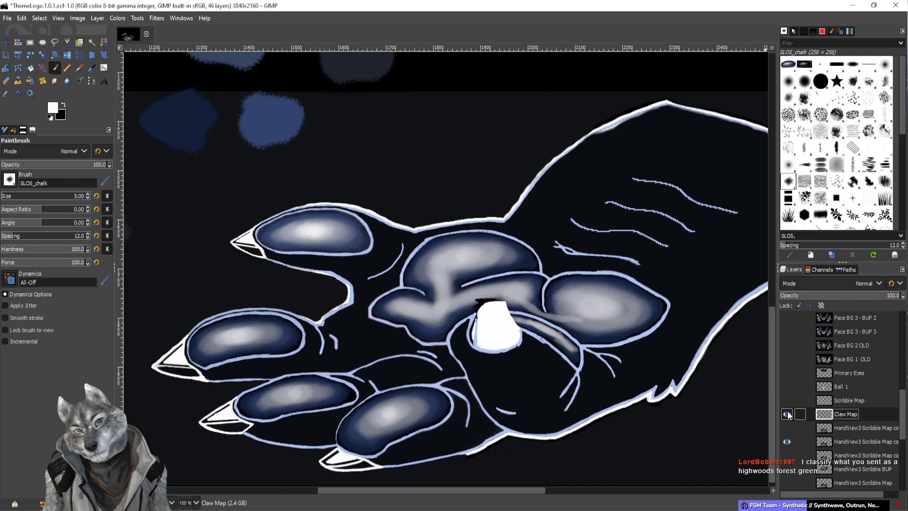
left_click(491, 324)
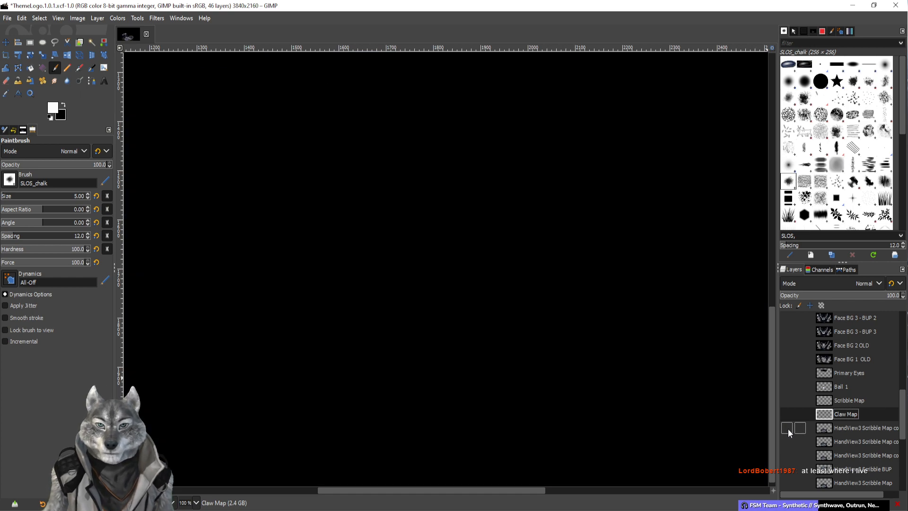
left_click(785, 427)
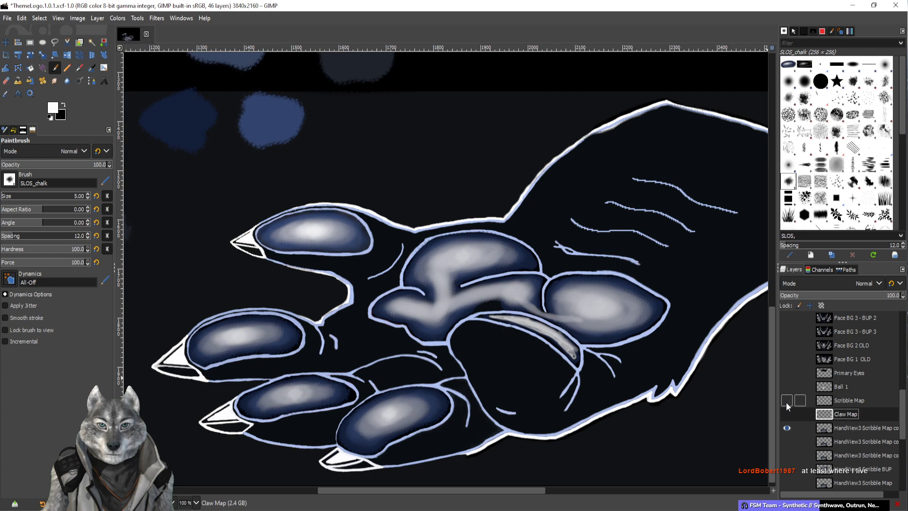
left_click(785, 416)
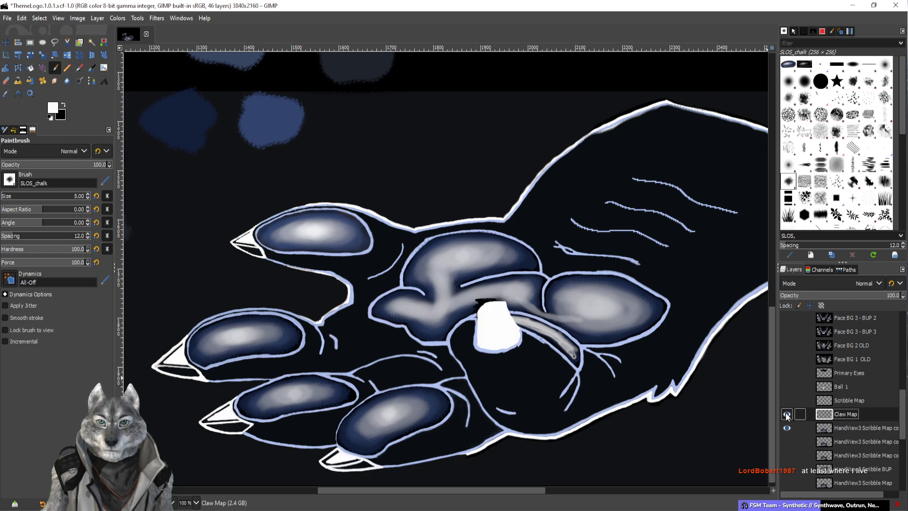
left_click(785, 413)
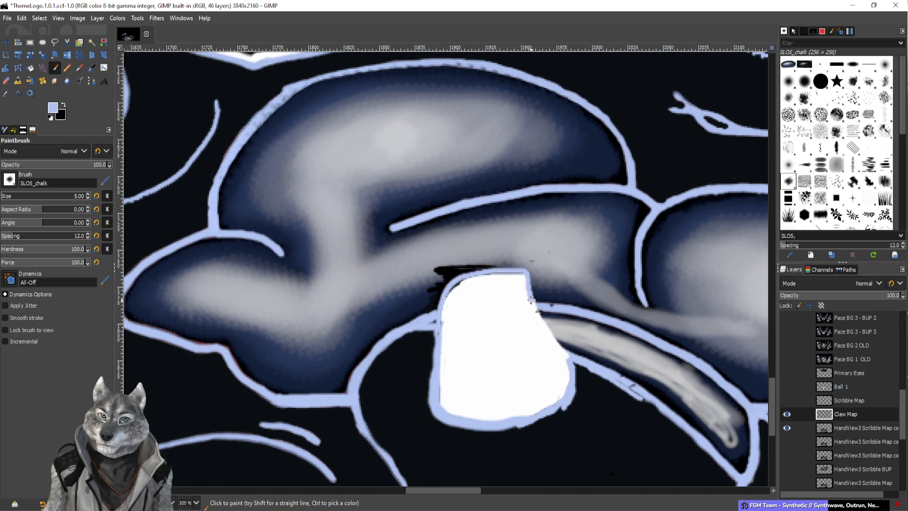
Paint a pale blue outline along both sides and the bottom of the white claw.
left_click_drag(532, 297, 573, 362)
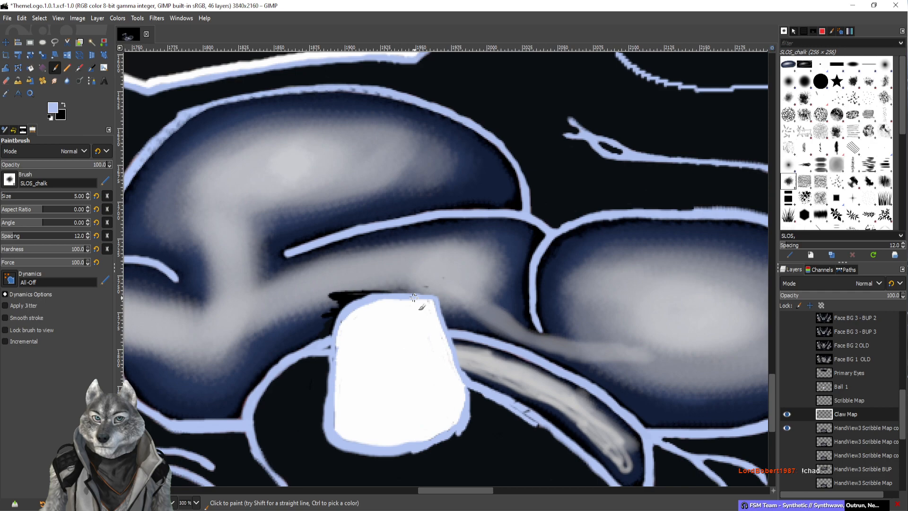
left_click_drag(417, 298, 461, 379)
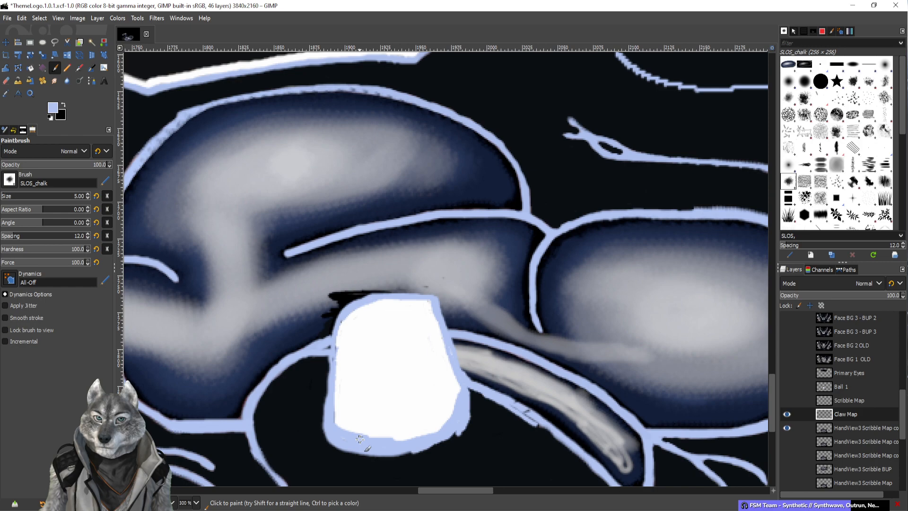
left_click_drag(359, 437, 445, 422)
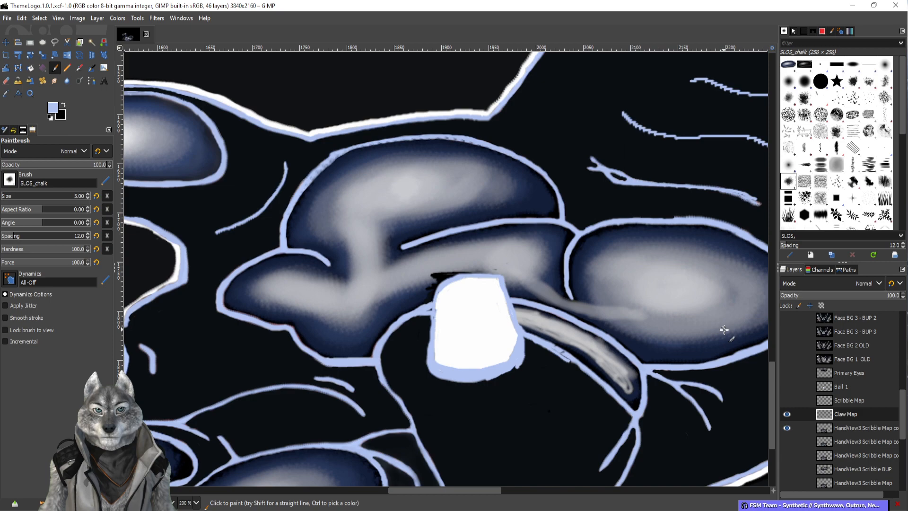
mouse_move(448, 335)
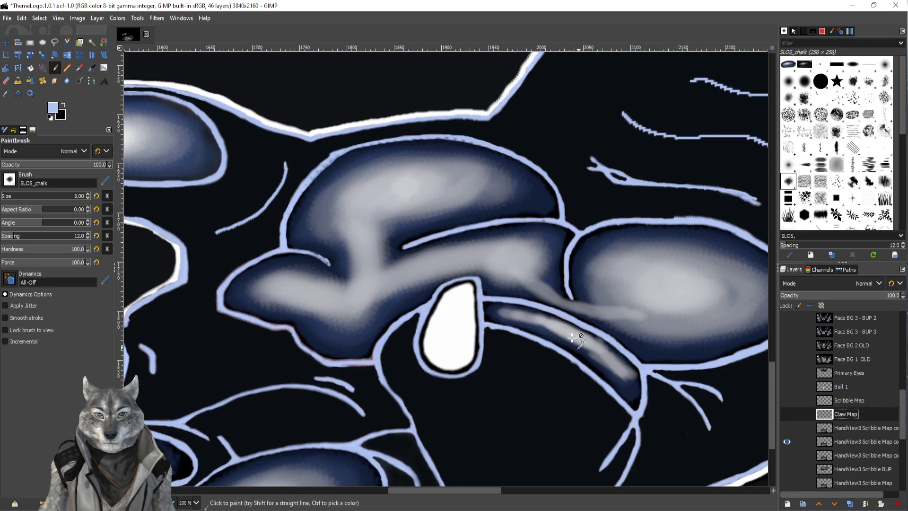
mouse_move(471, 285)
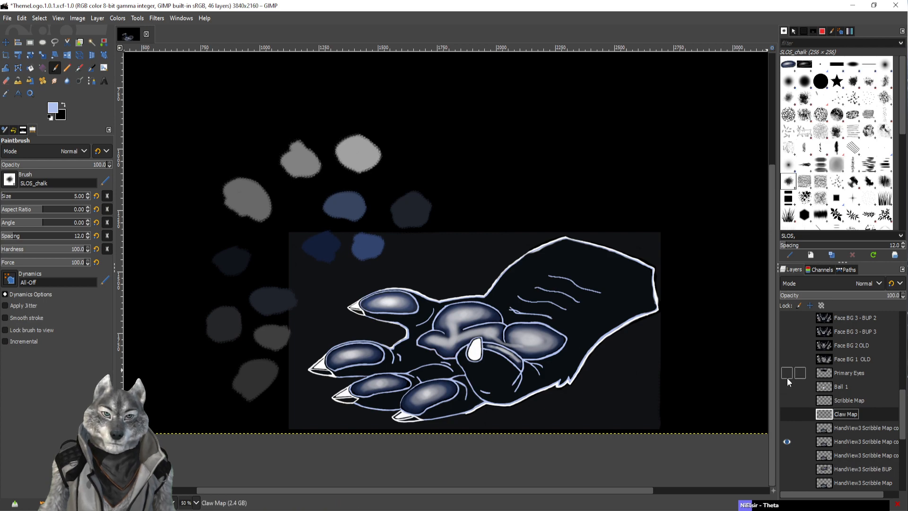
left_click(786, 413)
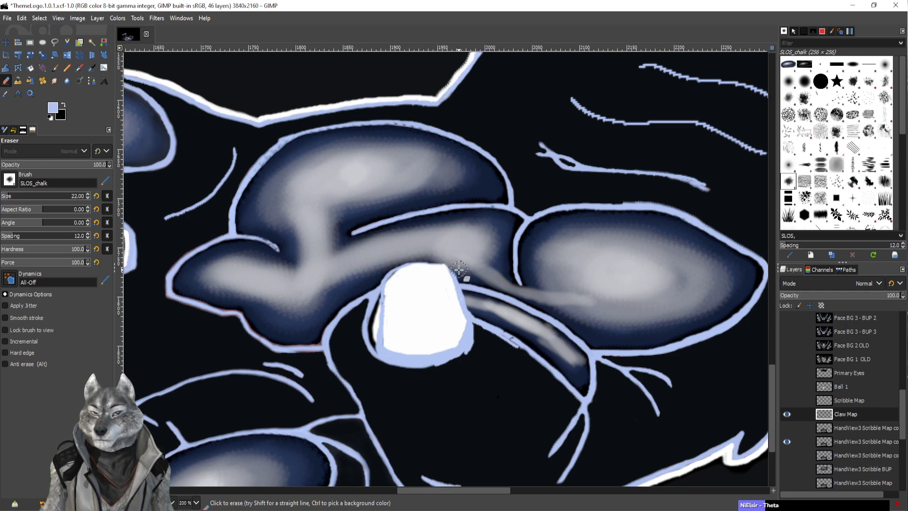
mouse_move(427, 245)
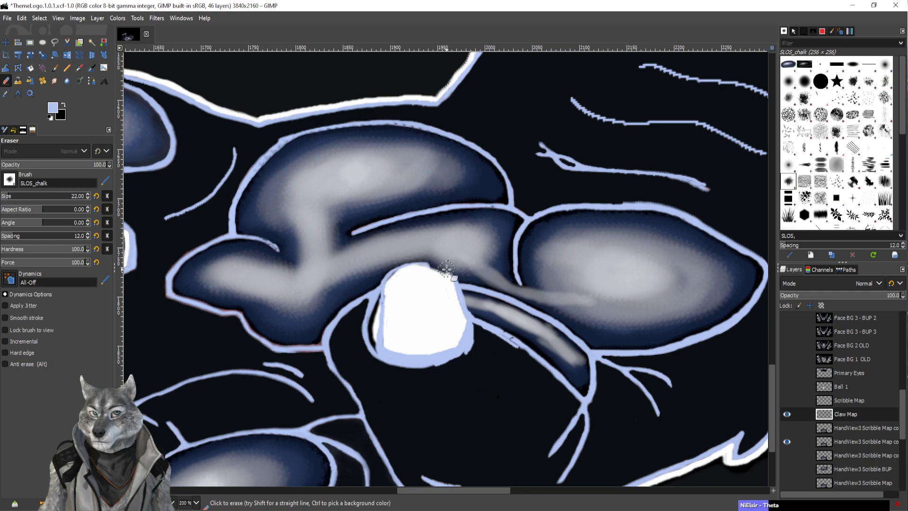
Erase the white claw remnant and the leftover stray mark from the central pad.
left_click_drag(443, 269, 399, 267)
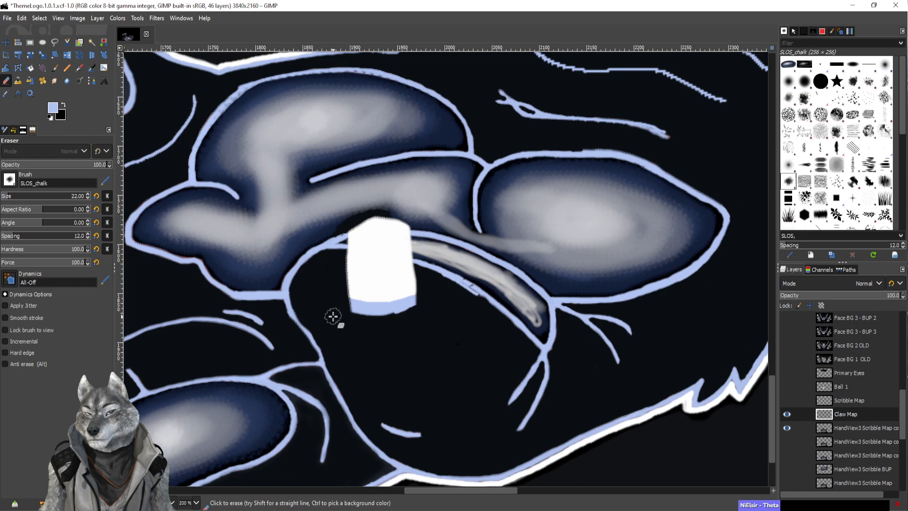
mouse_move(333, 281)
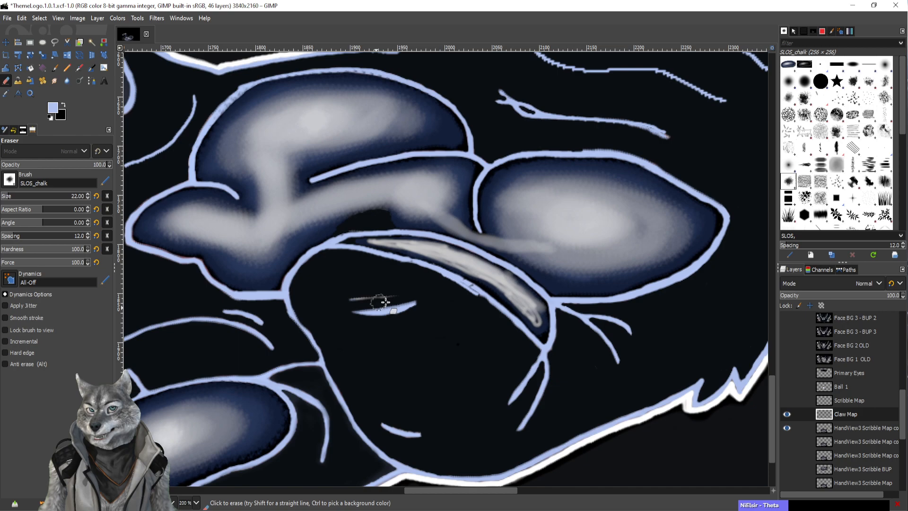
left_click(382, 301)
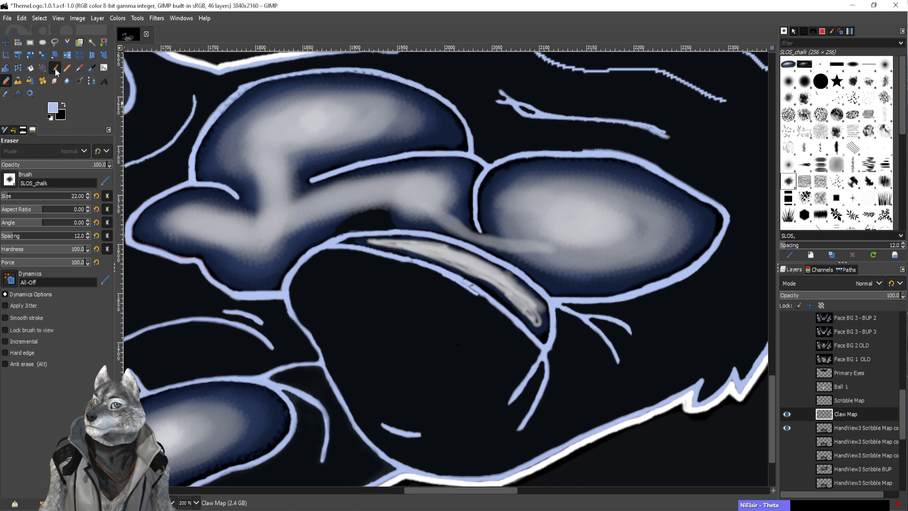
Draw a thin white size-4 claw outline across and down the central toe pad.
left_click(65, 68)
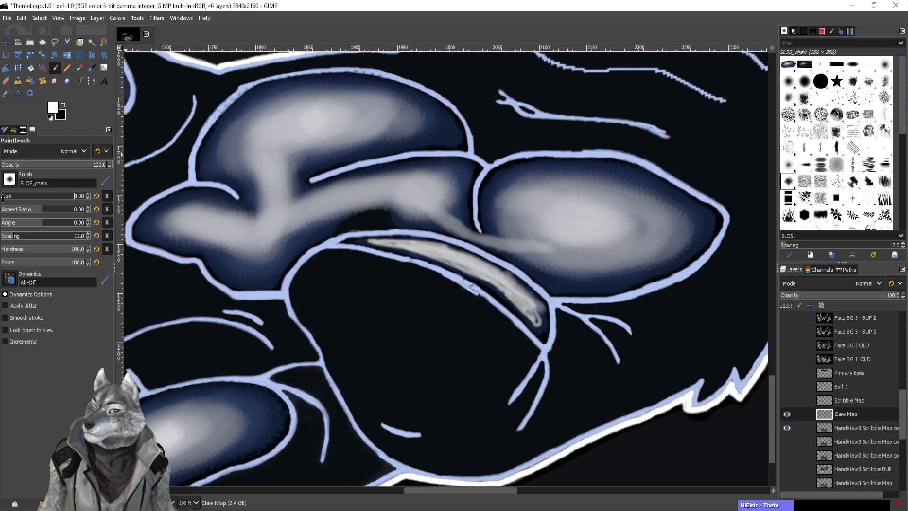
mouse_move(409, 277)
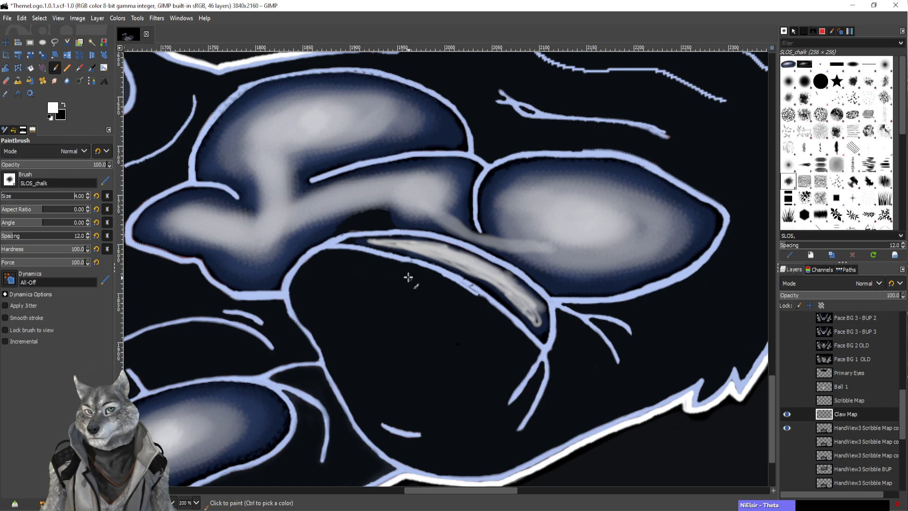
left_click_drag(344, 266, 460, 298)
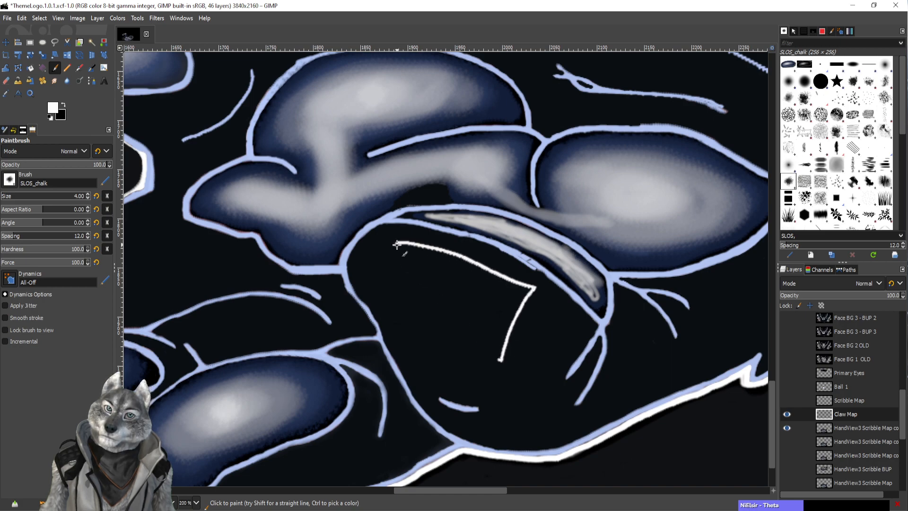
left_click_drag(399, 243, 498, 359)
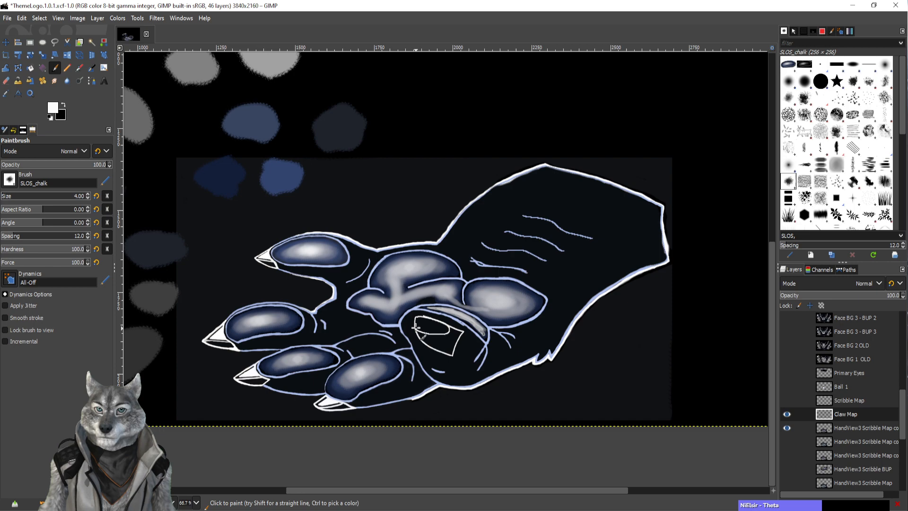
Undo the first outline and sketch a pointed cone-shaped white claw with repeated strokes.
left_click(448, 330)
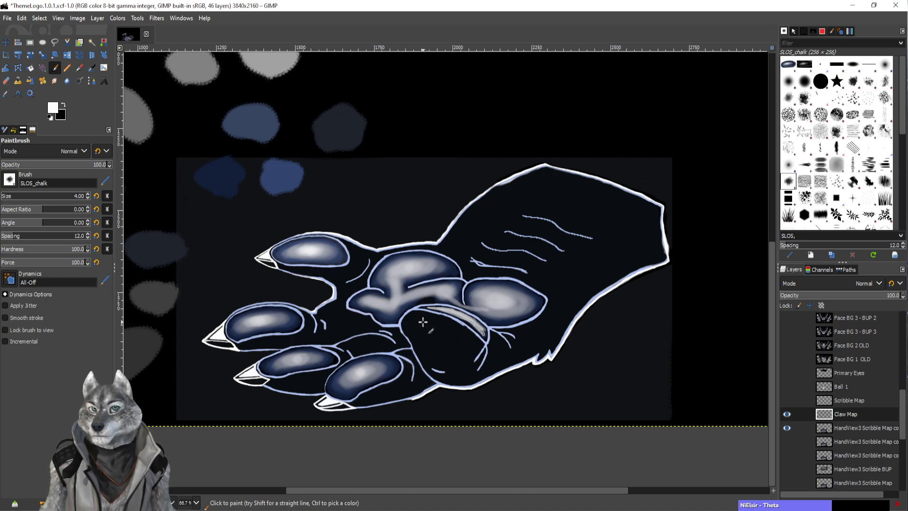
left_click(443, 325)
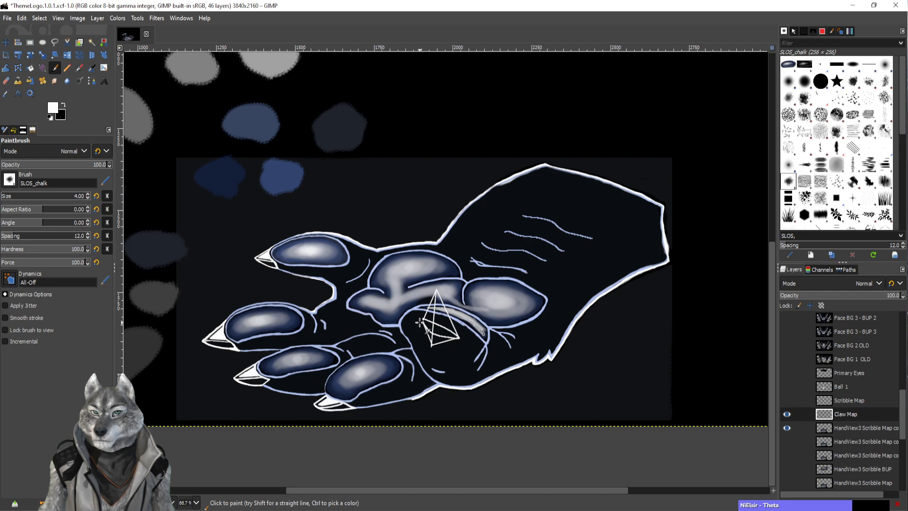
left_click(445, 338)
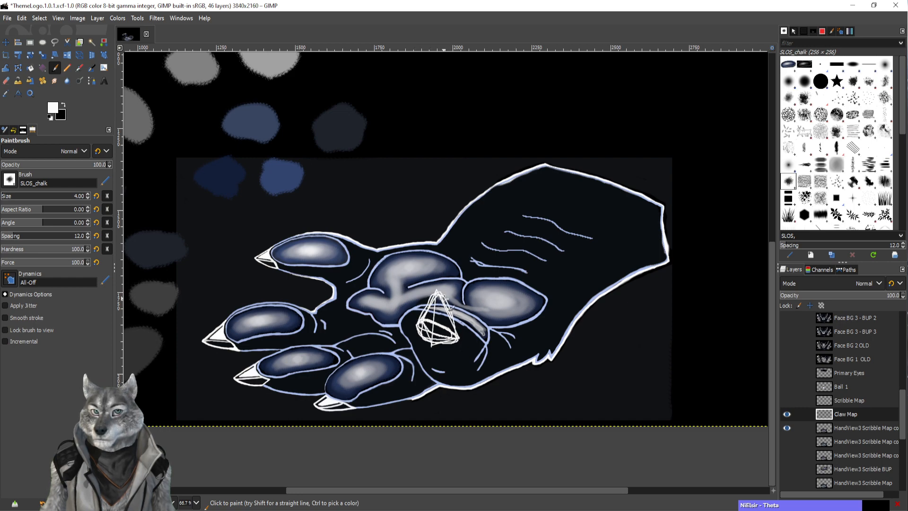
left_click(437, 313)
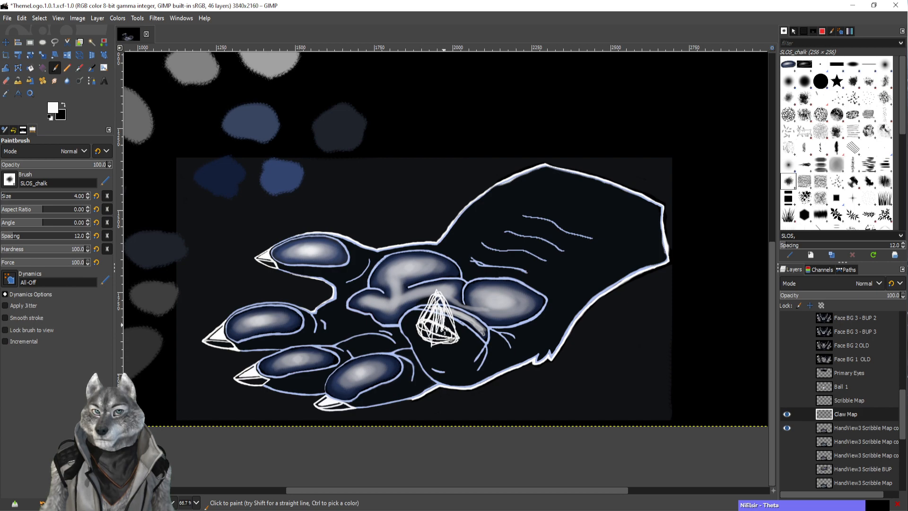
left_click(434, 319)
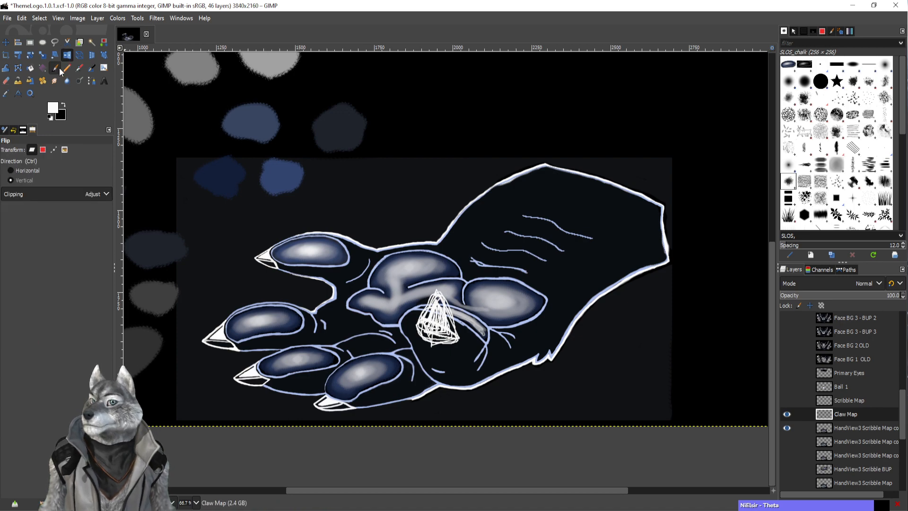
Undo the cone sketch and draw a few curved white claw strokes following the pad's contour.
left_click(66, 55)
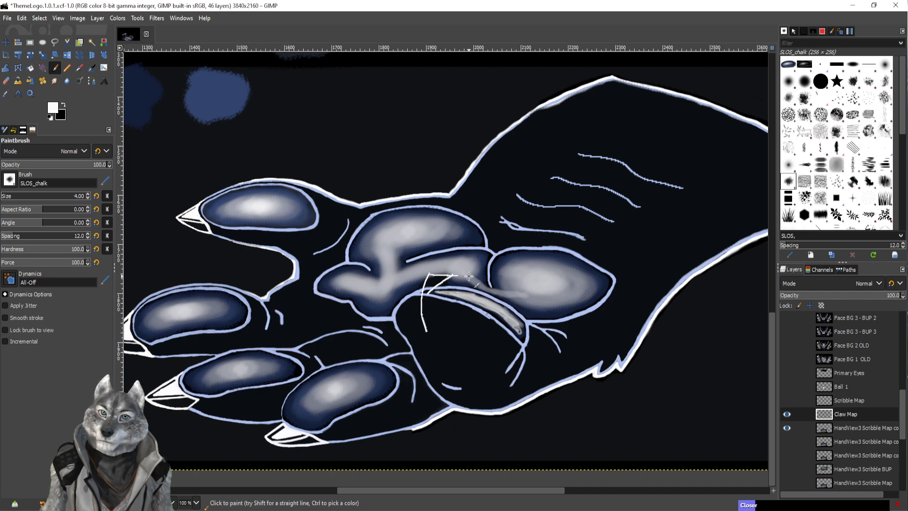
left_click(464, 272)
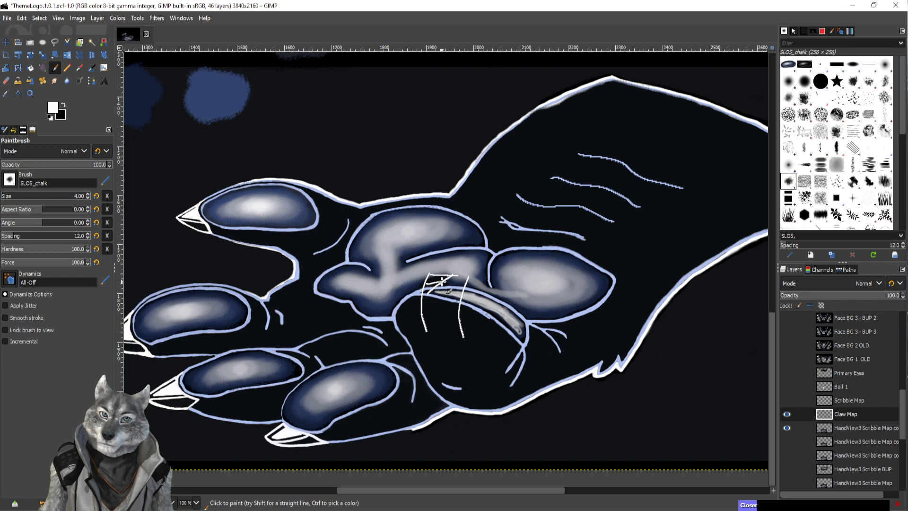
left_click(445, 284)
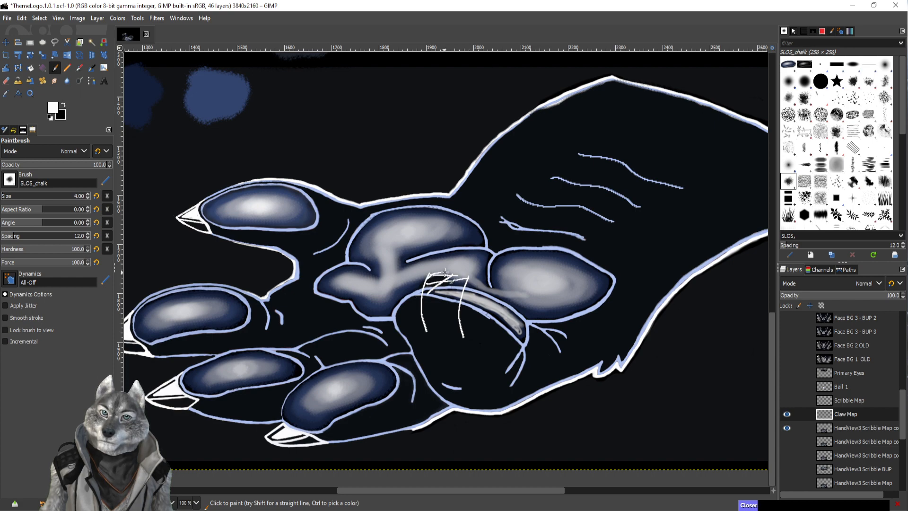